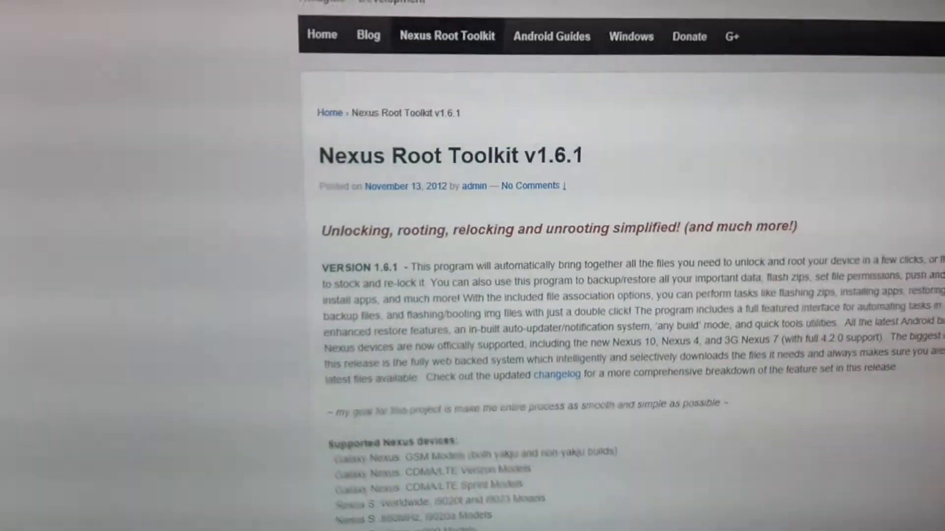
Scroll the WugFresh Nexus Root Toolkit v1.6.1 page down to its Download section.
{"action": "scroll", "scroll_direction": "up", "scroll_amount": 3}
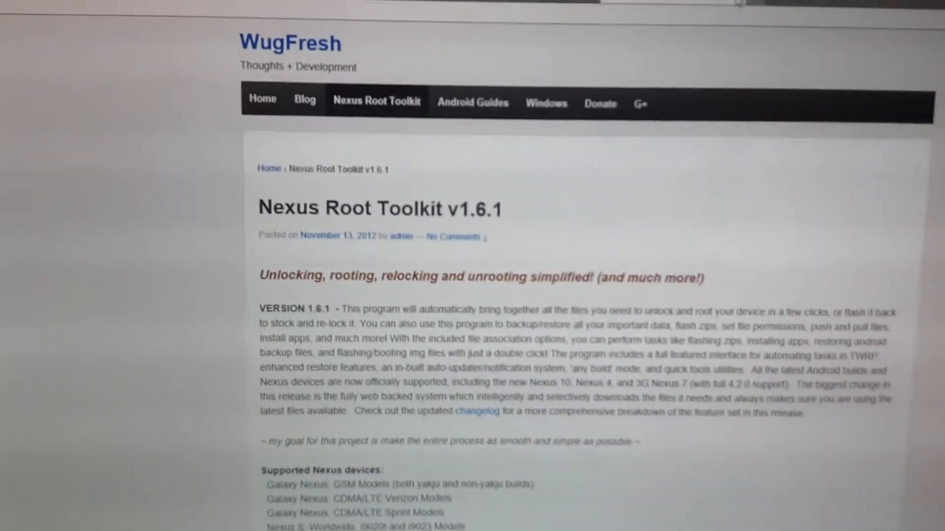
{"action": "scroll", "scroll_direction": "down", "scroll_amount": 3}
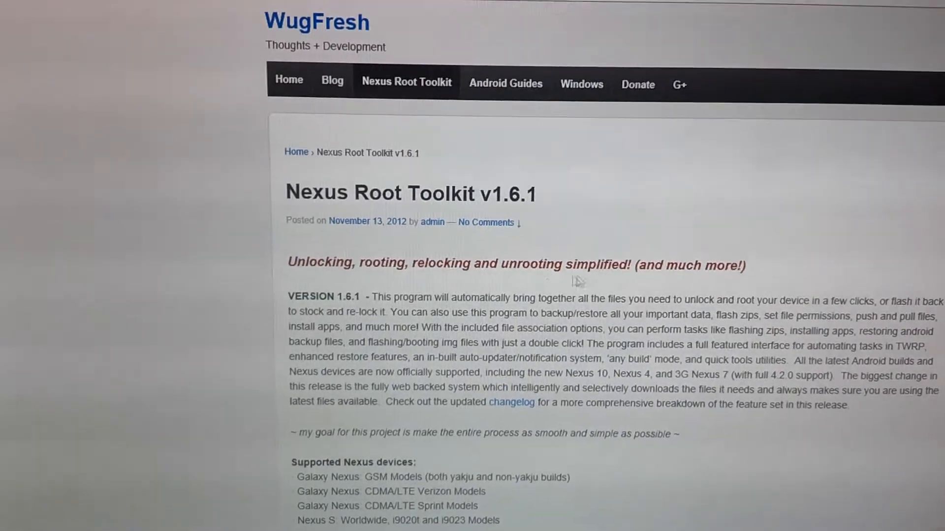
{"action": "scroll", "scroll_direction": "down", "scroll_amount": 3}
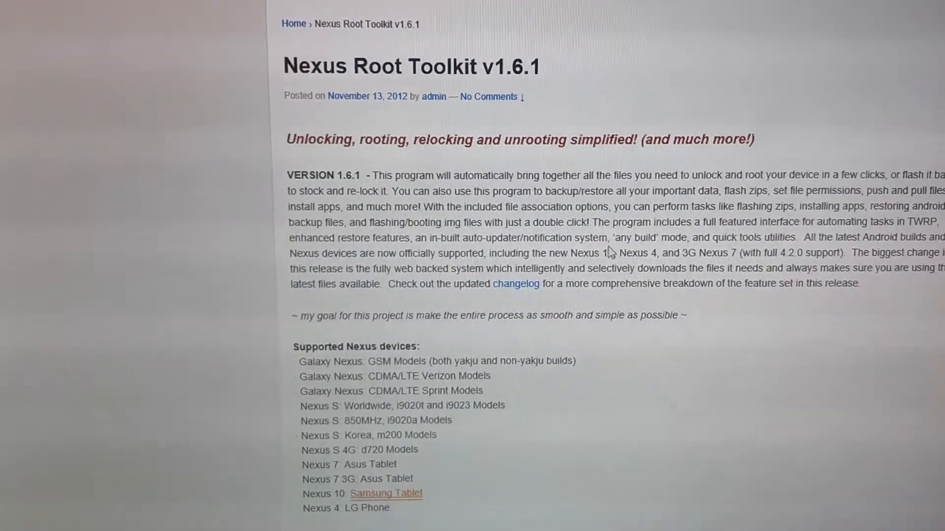
{"action": "scroll", "scroll_direction": "down", "scroll_amount": 3}
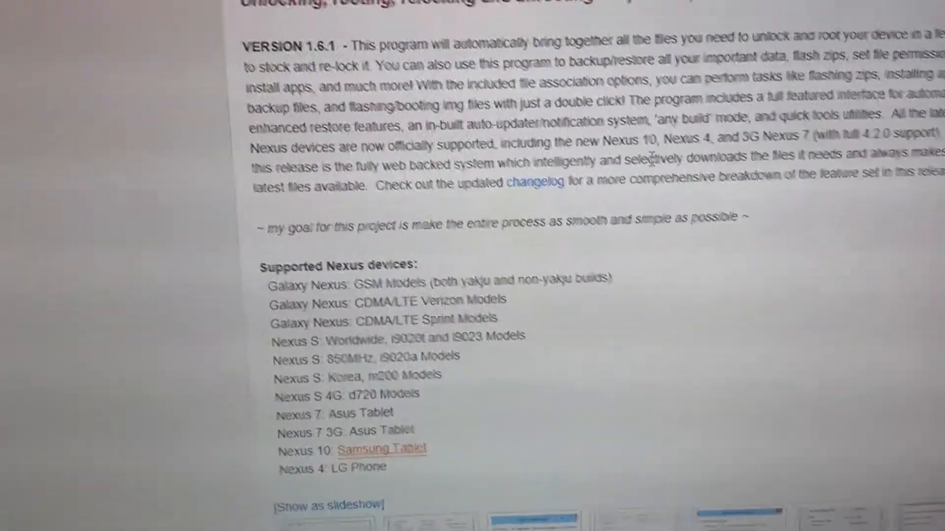
{"action": "scroll", "scroll_direction": "up", "scroll_amount": 3}
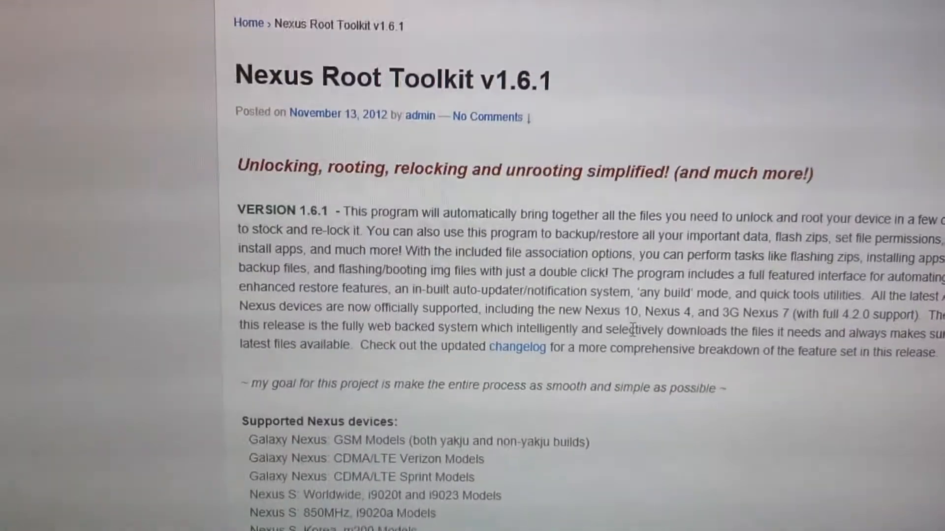
{"action": "scroll", "scroll_direction": "down", "scroll_amount": 3}
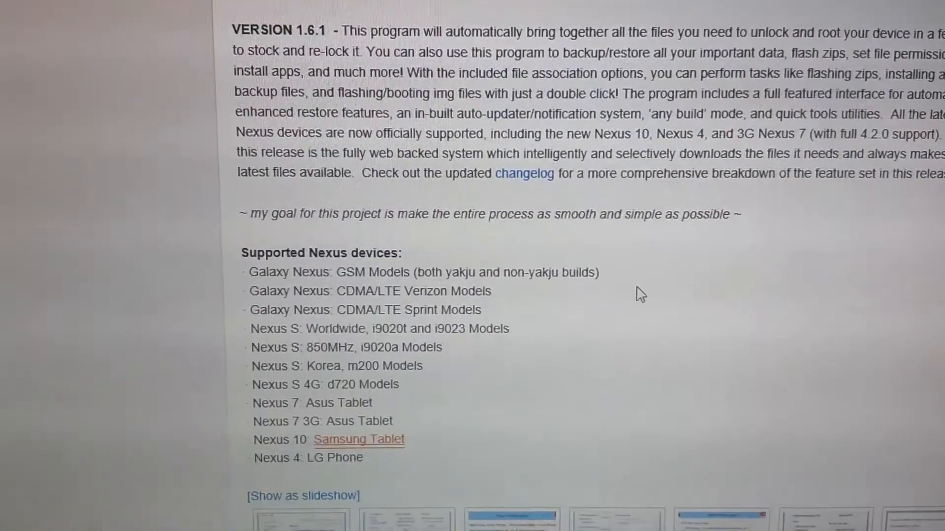
{"action": "scroll", "scroll_direction": "down", "scroll_amount": 3}
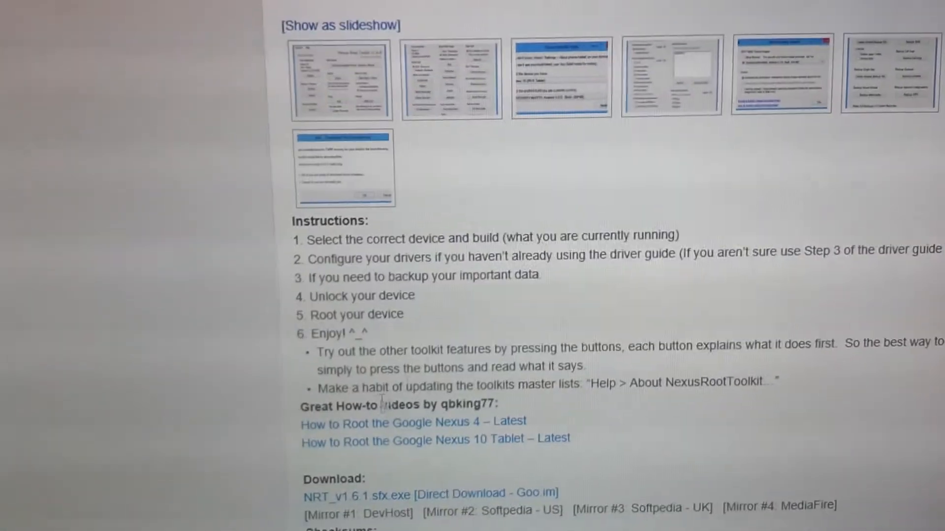
{"action": "scroll", "scroll_direction": "down", "scroll_amount": 3}
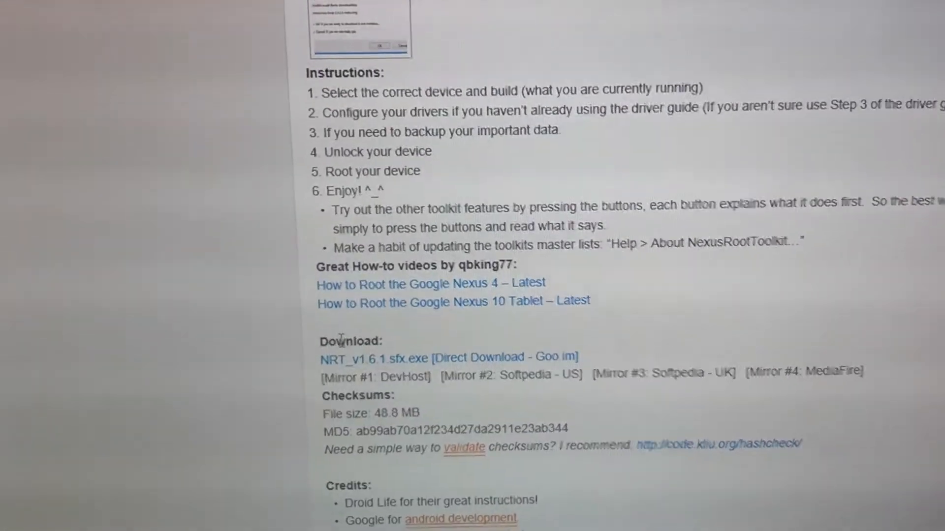
{"action": "scroll", "scroll_direction": "down", "scroll_amount": 3}
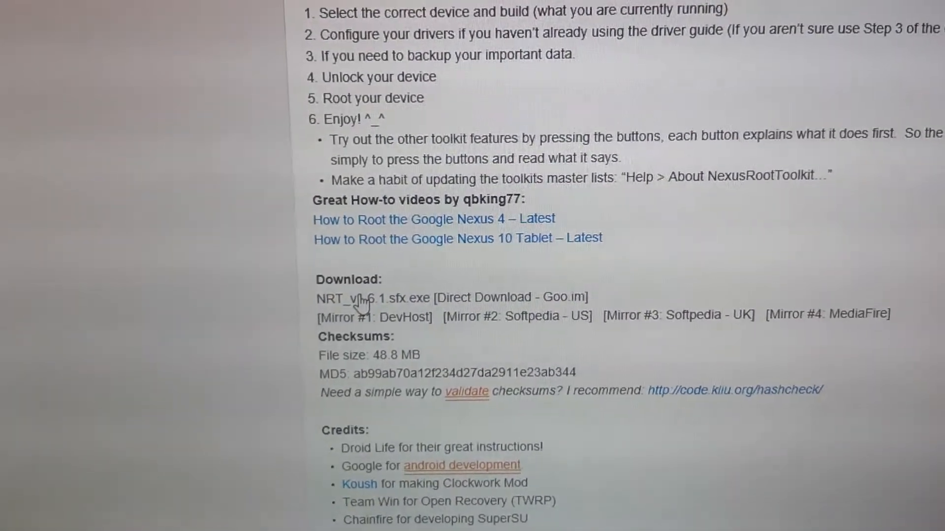
{"action": "scroll", "scroll_direction": "down", "scroll_amount": 3}
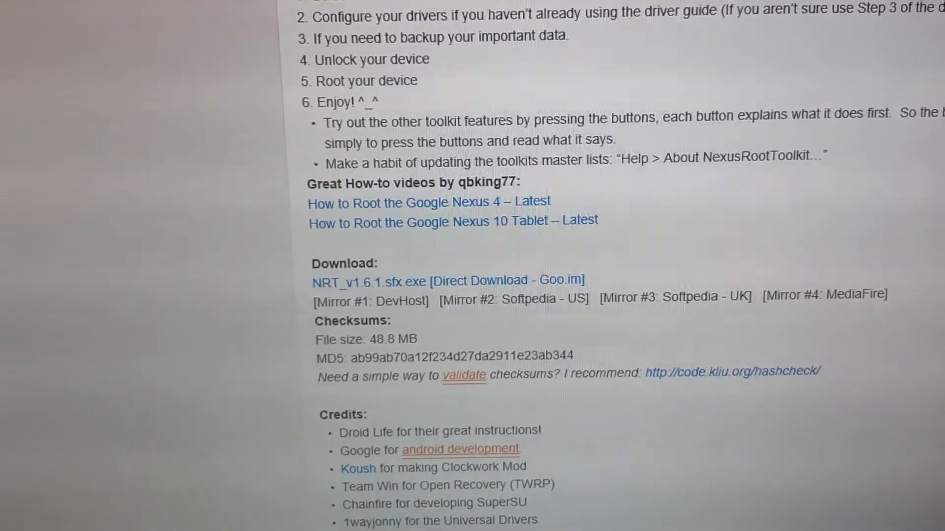
{"action": "scroll", "scroll_direction": "down", "scroll_amount": 3}
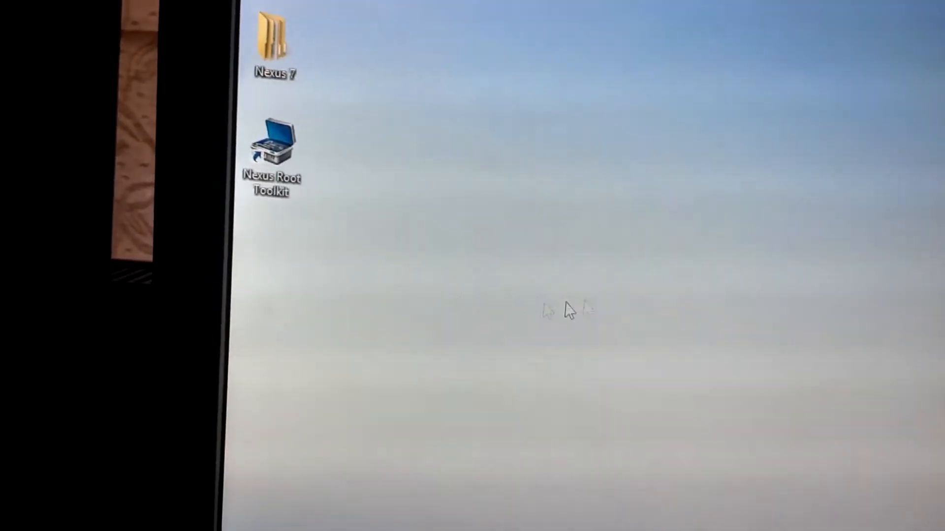
Launch Nexus Root Toolkit from the desktop shortcut and start changing the model type.
{"action": "double_click", "coordinate": [272, 147]}
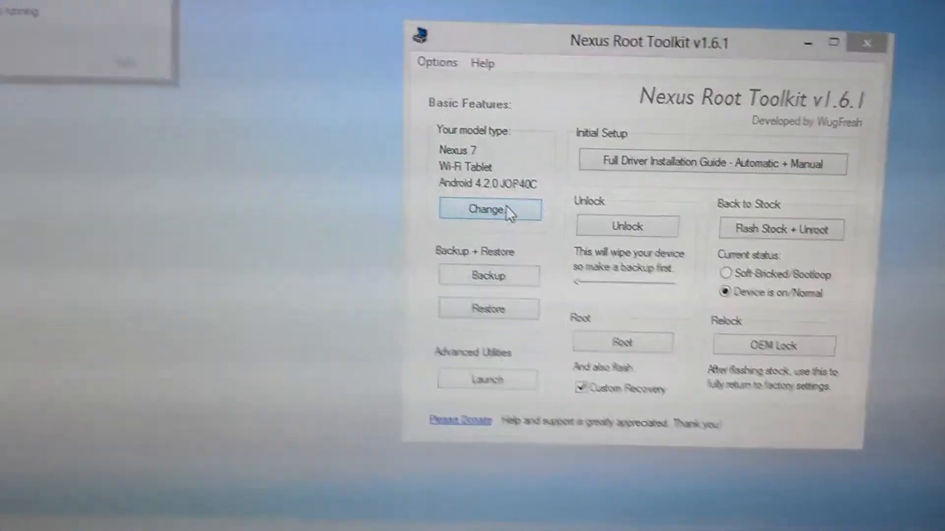
{"action": "left_click", "coordinate": [489, 209]}
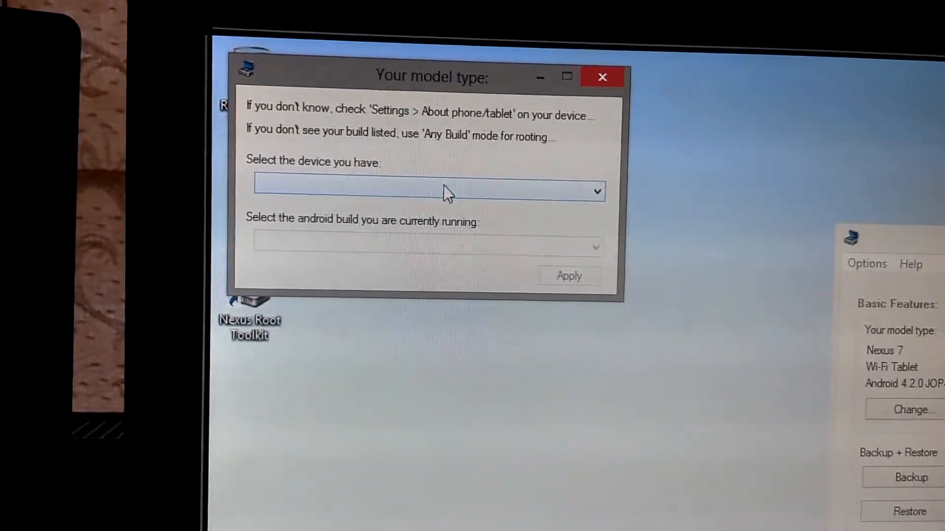
Choose Nexus 7 (Wi-Fi Tablet) with NAKASI-GROUPER Android 4.2.0 JOP40C and apply it.
{"action": "left_click", "coordinate": [430, 191]}
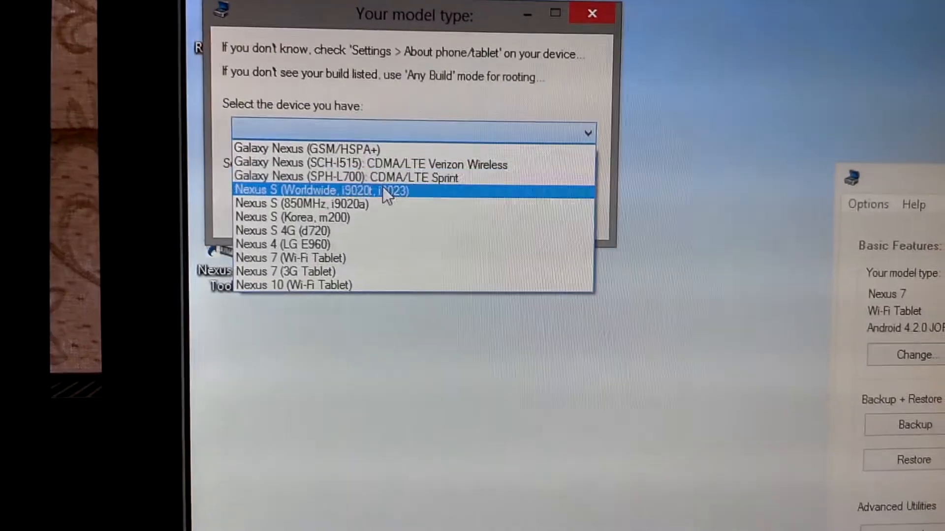
{"action": "left_click", "coordinate": [289, 258]}
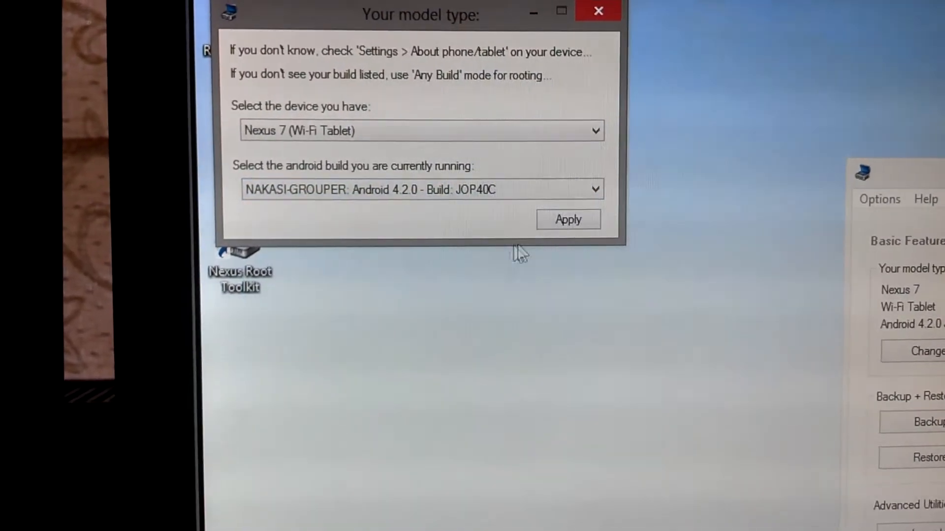
{"action": "left_click", "coordinate": [567, 219]}
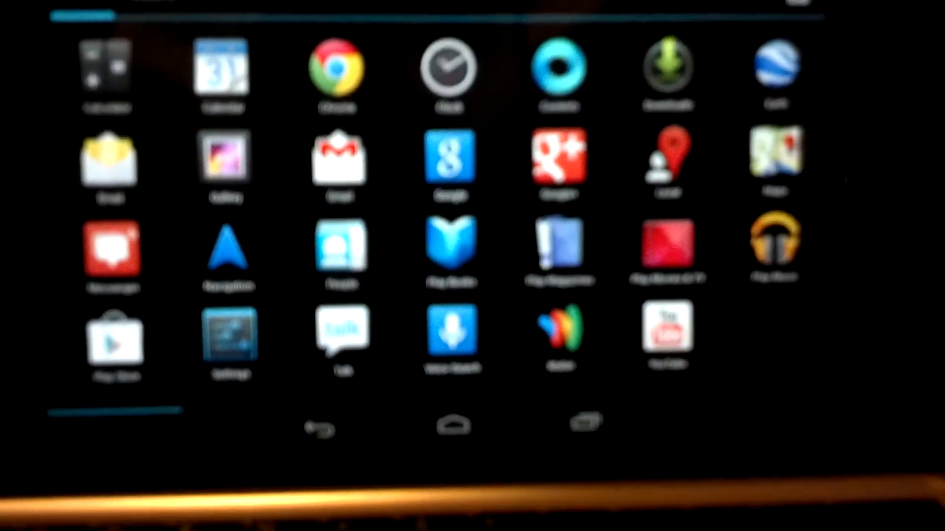
Go into the tablet's Settings and open Developer options under System.
{"action": "left_click", "coordinate": [232, 337]}
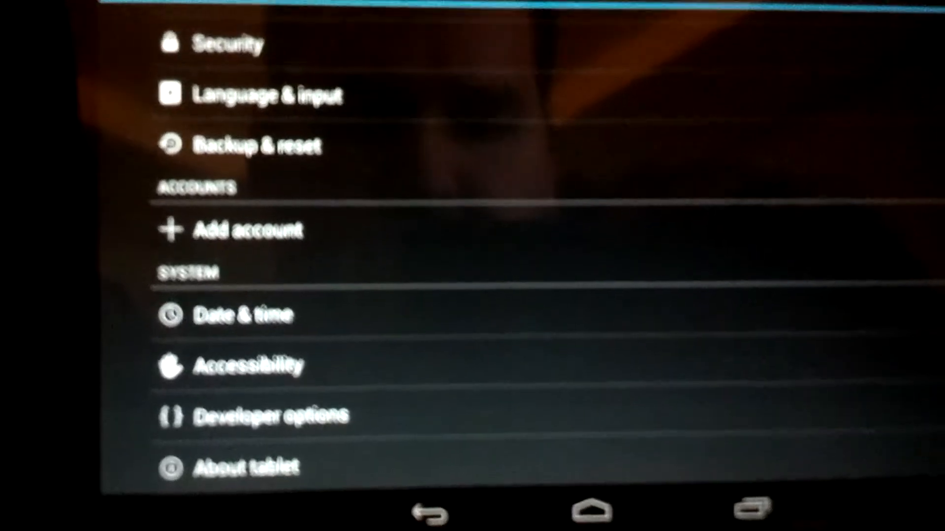
{"action": "left_click", "coordinate": [249, 467]}
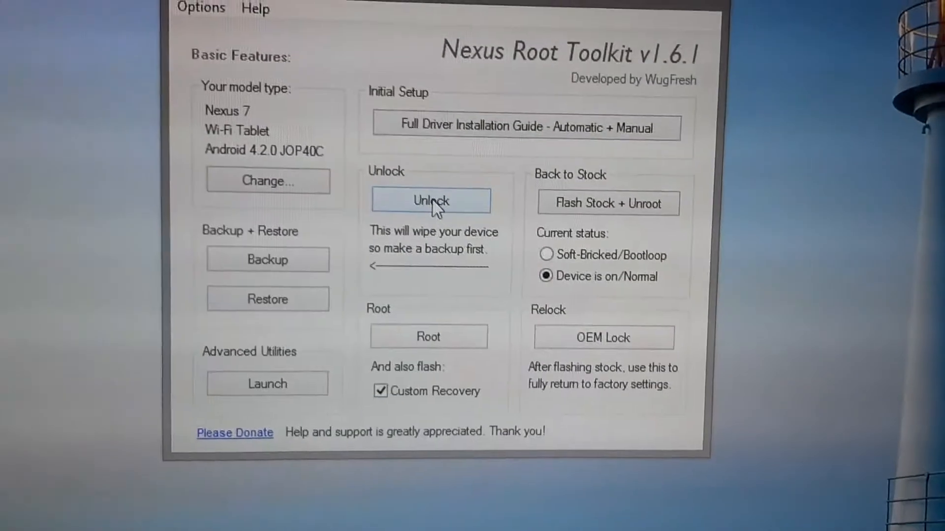
Start the Unlock on the Nexus 7 and accept the data-wipe introduction warning.
{"action": "left_click", "coordinate": [430, 199]}
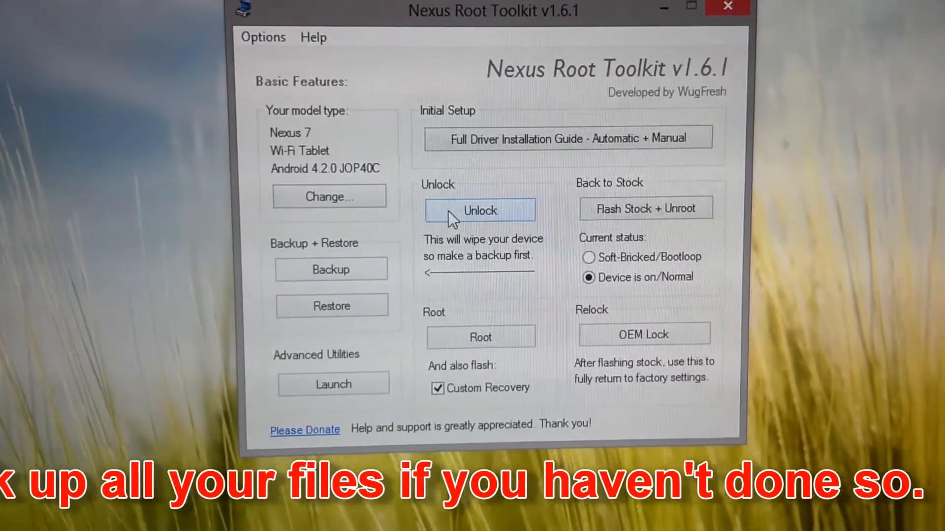
{"action": "left_click", "coordinate": [480, 211]}
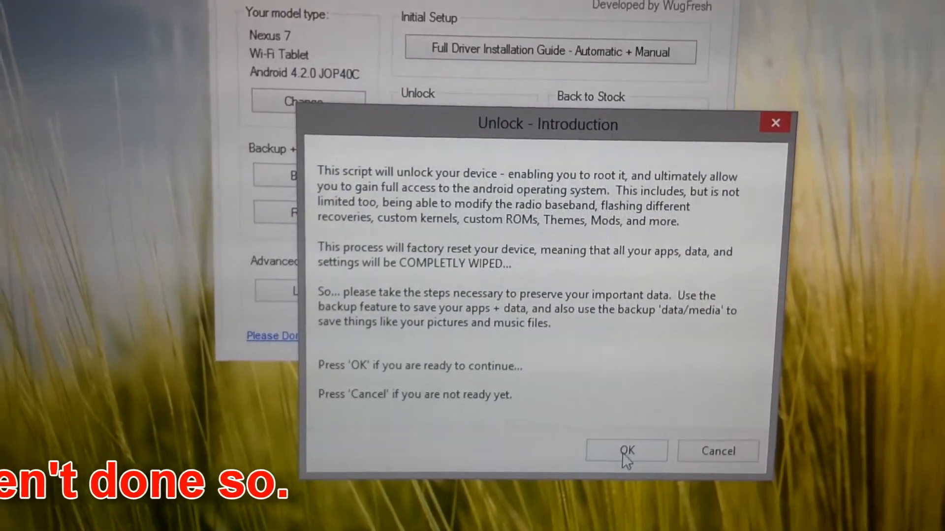
{"action": "left_click", "coordinate": [626, 451]}
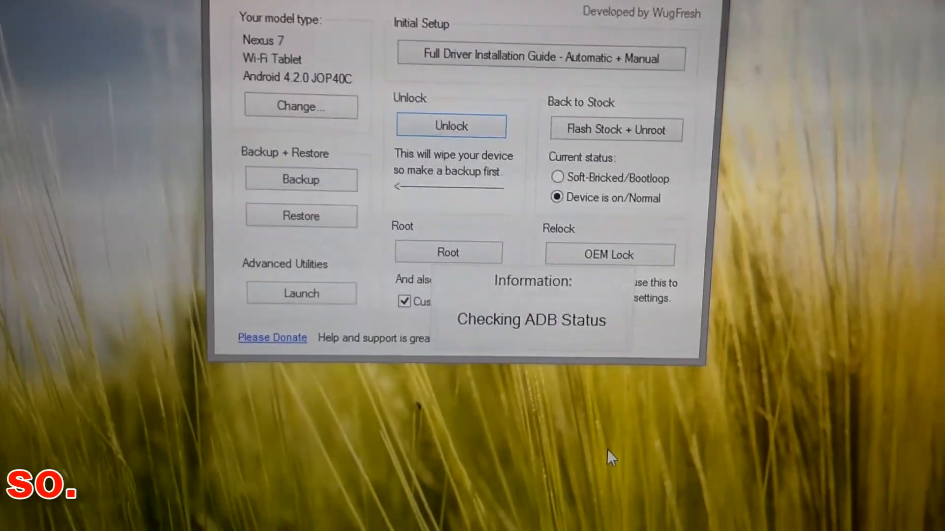